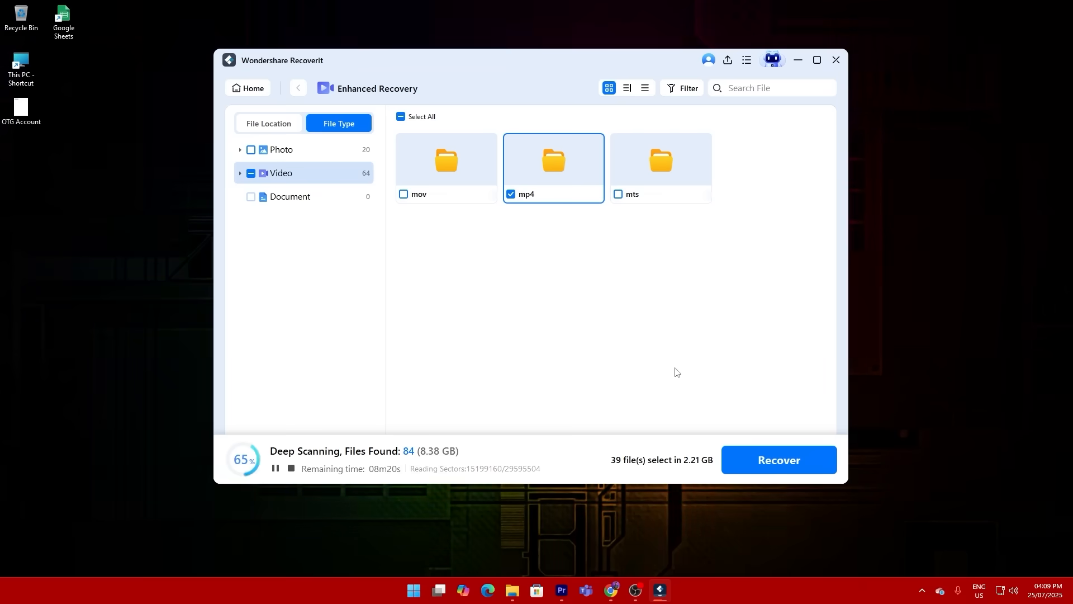
- Recover the 39 selected mp4 videos into a new folder on drive E
{"action": "left_click", "coordinate": [778, 459]}
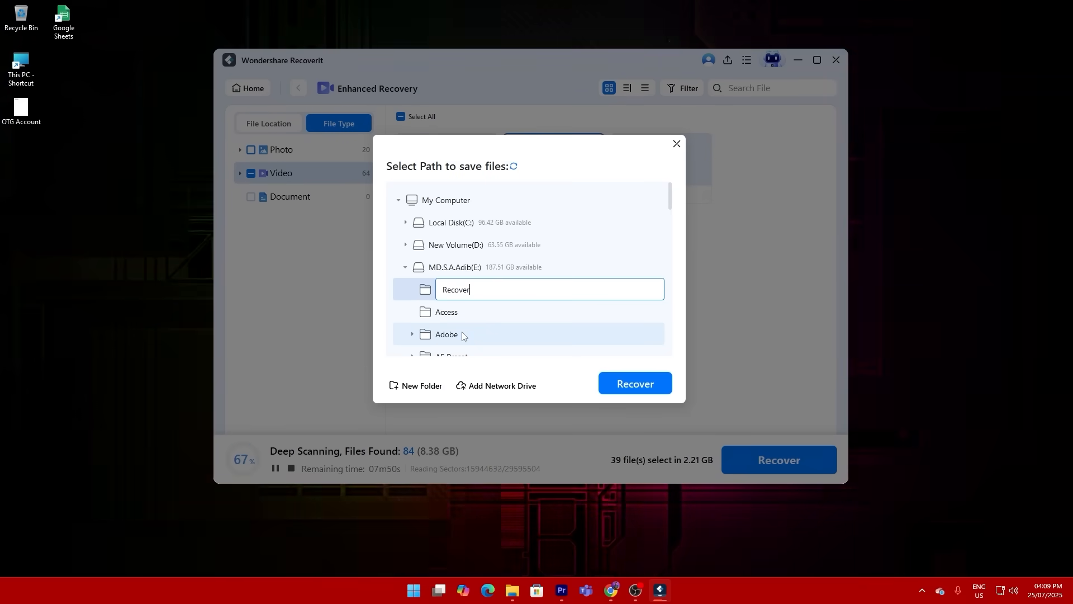
{"action": "left_click", "coordinate": [632, 383]}
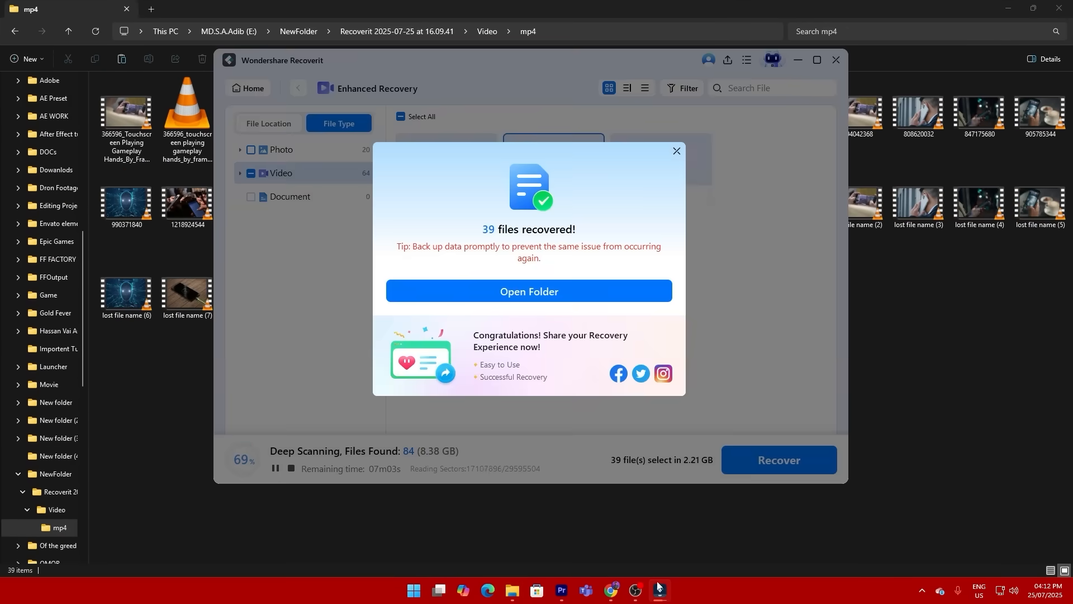
- Dismiss the '39 files recovered!' notice to return to the scan results by file type
{"action": "left_click", "coordinate": [675, 151]}
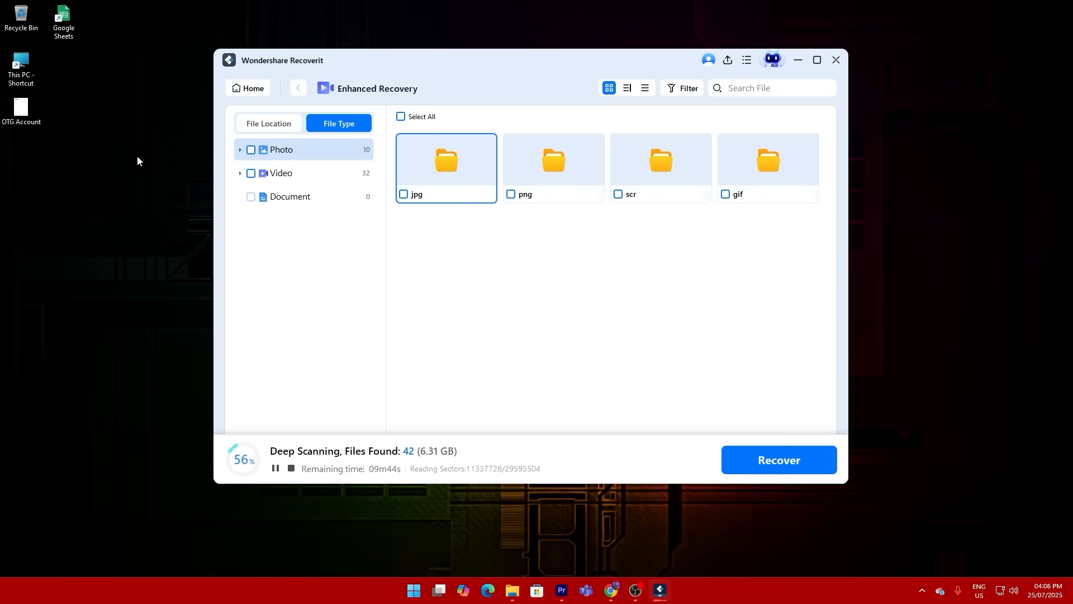
{"action": "left_click", "coordinate": [553, 161]}
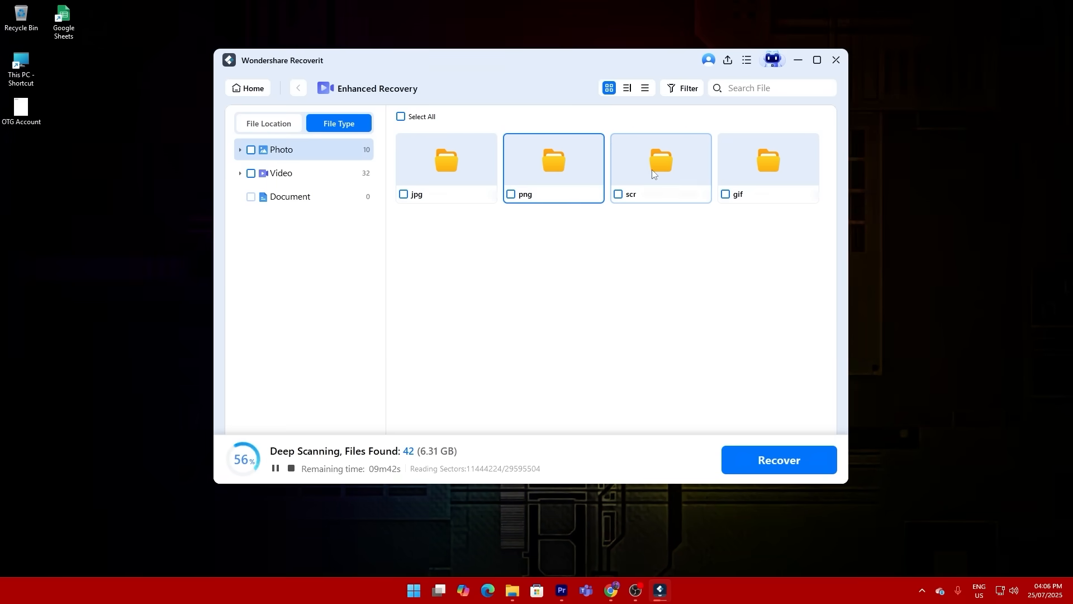
{"action": "left_click", "coordinate": [766, 164]}
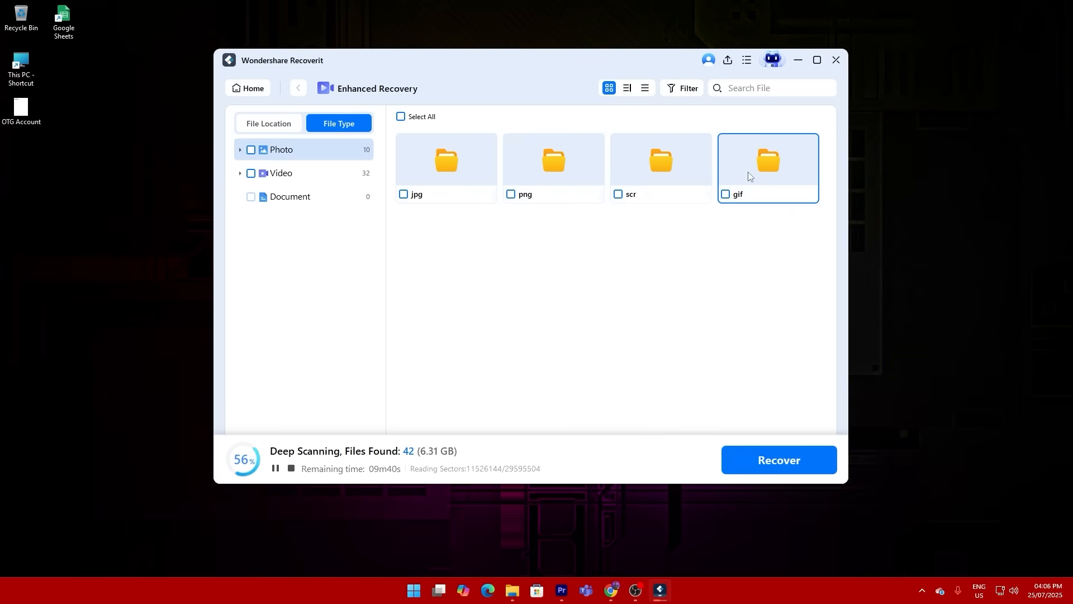